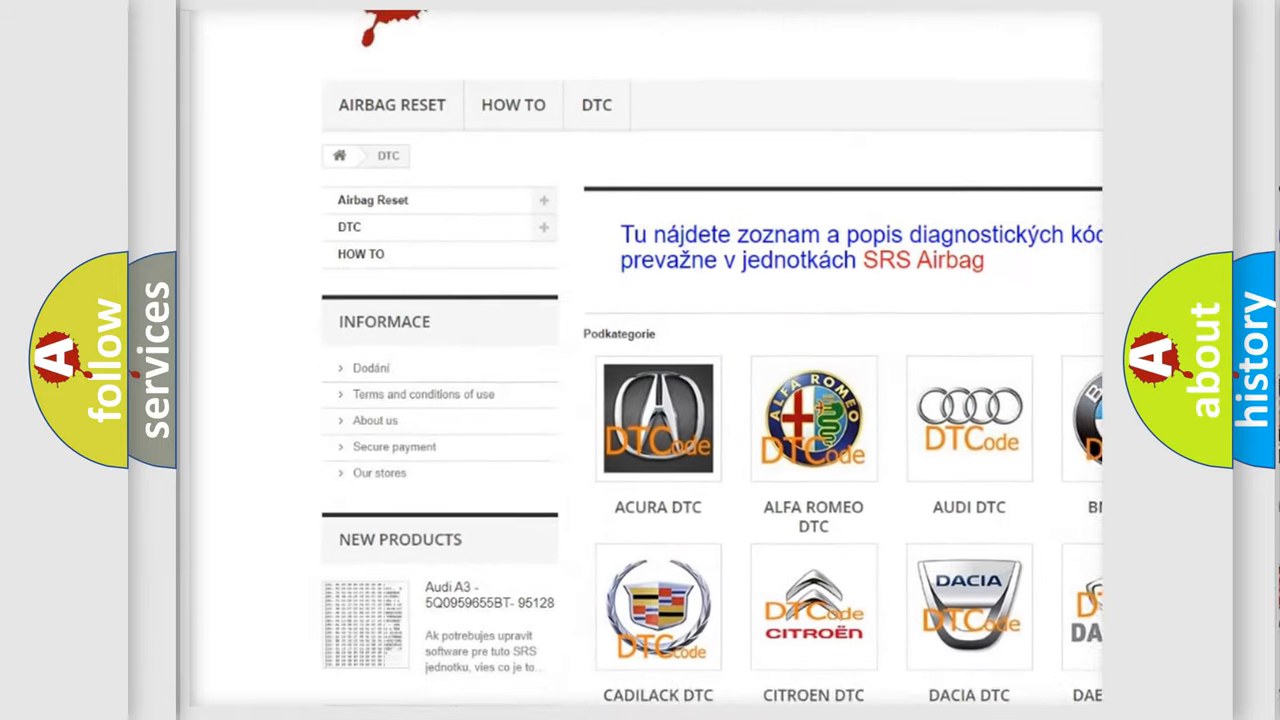
scroll("down", 3)
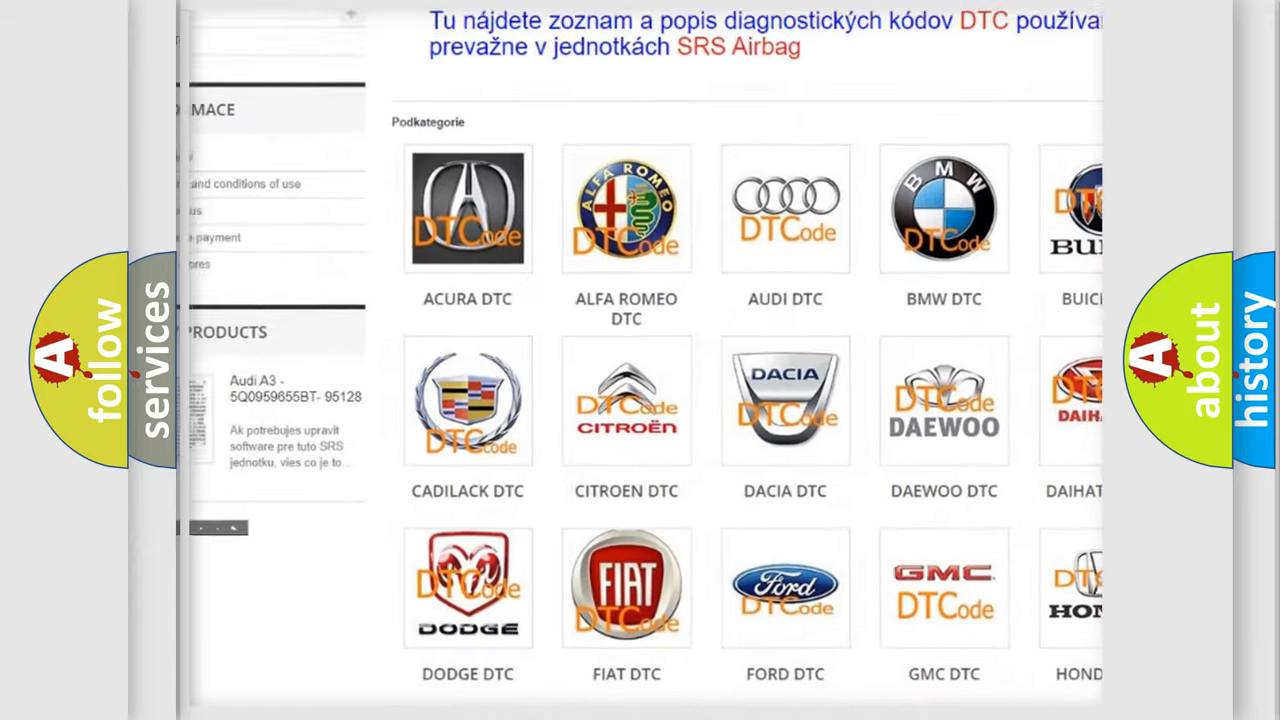